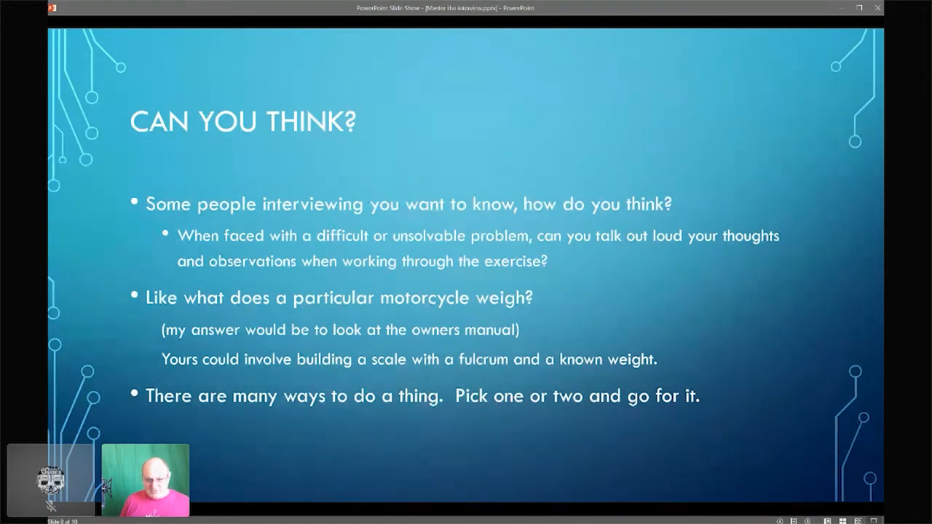
Advance the slide show to the 'Get Help and Network?' slide listing Cleared Jobs, ISSA and BSIDES.
{"action": "key", "text": "right"}
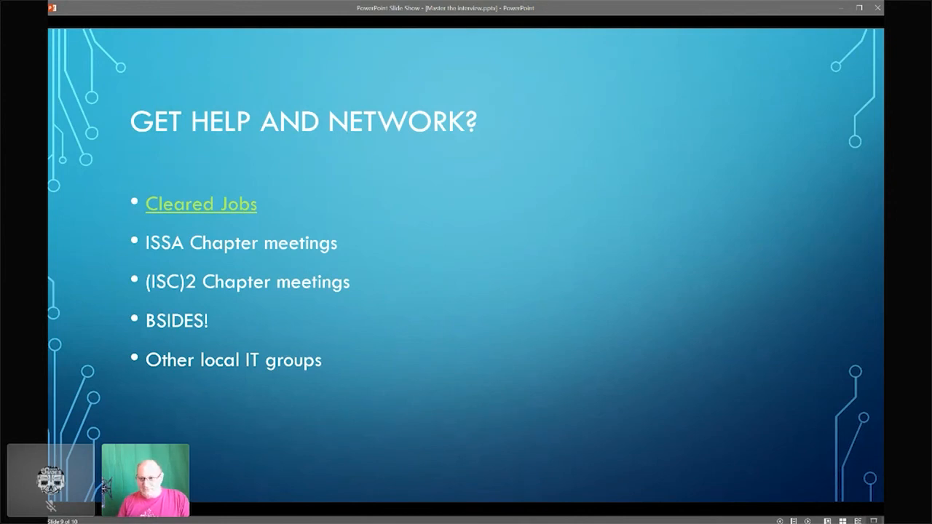
{"action": "key", "text": "right"}
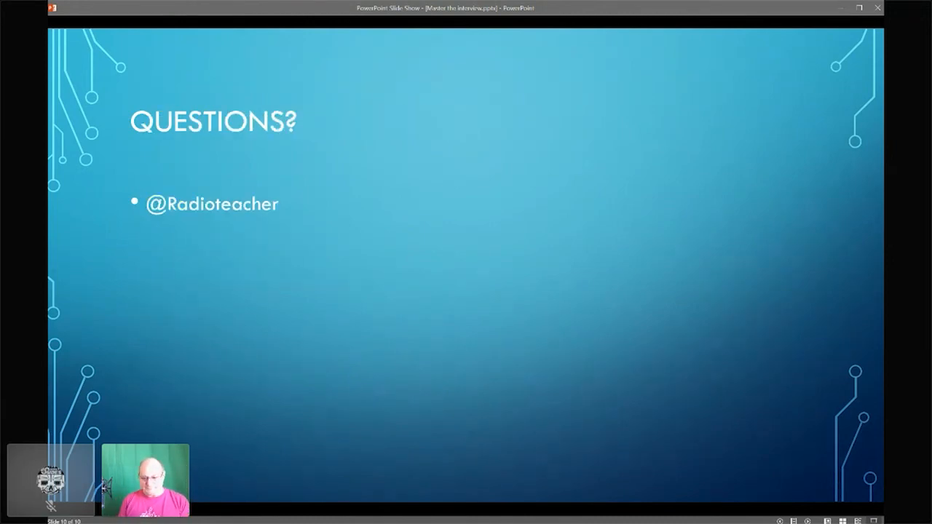
{"action": "mouse_move", "coordinate": [698, 435]}
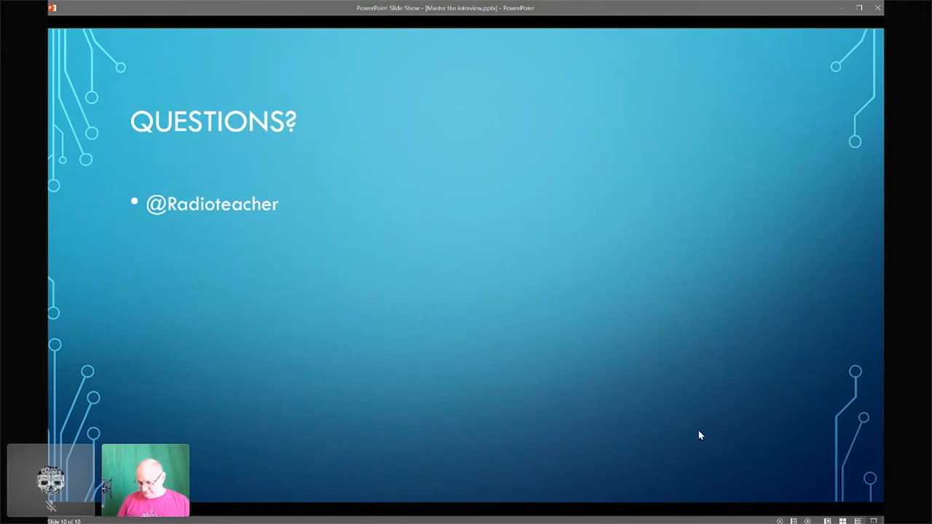